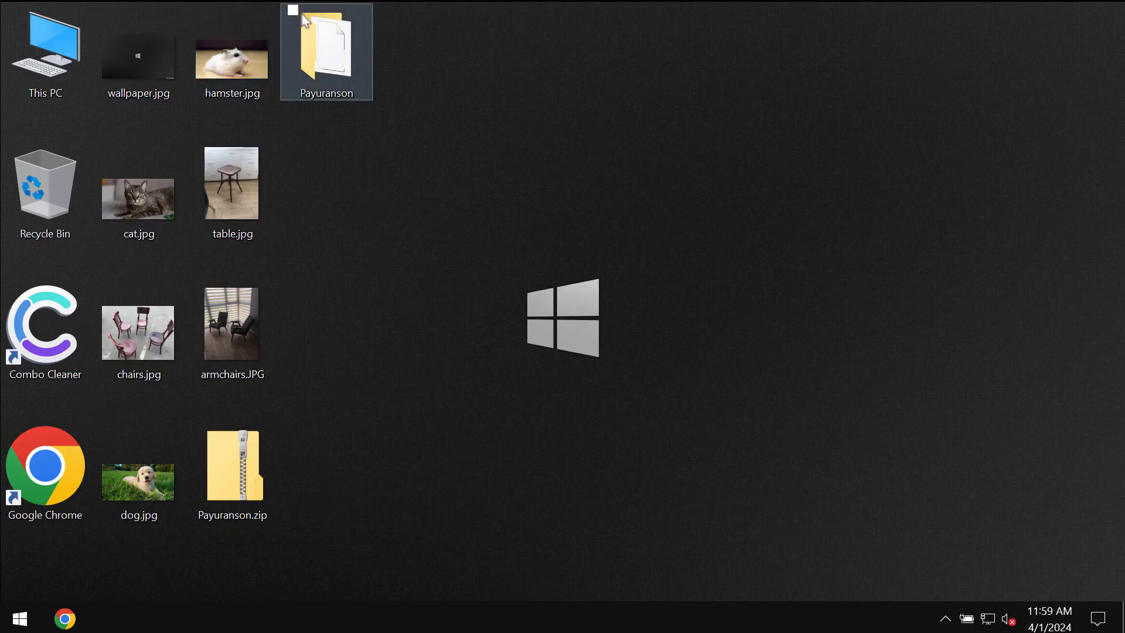
pyautogui.moveTo(287, 58)
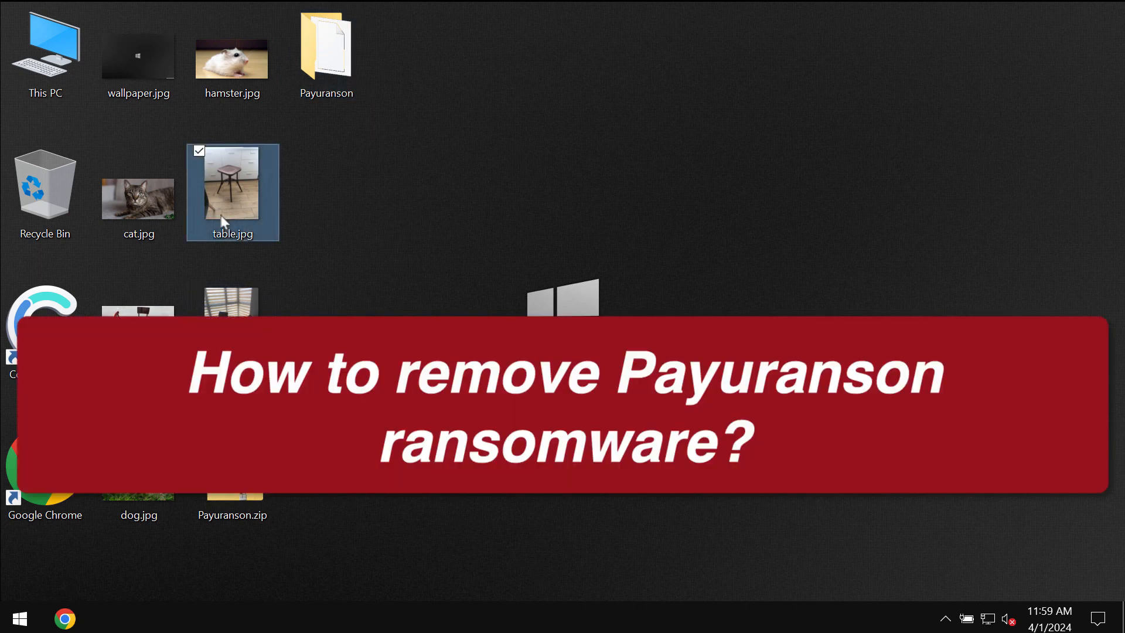
# View and close the hamster, wallpaper and chairs photos, then open the Payuranson folder
pyautogui.doubleClick(232, 193)
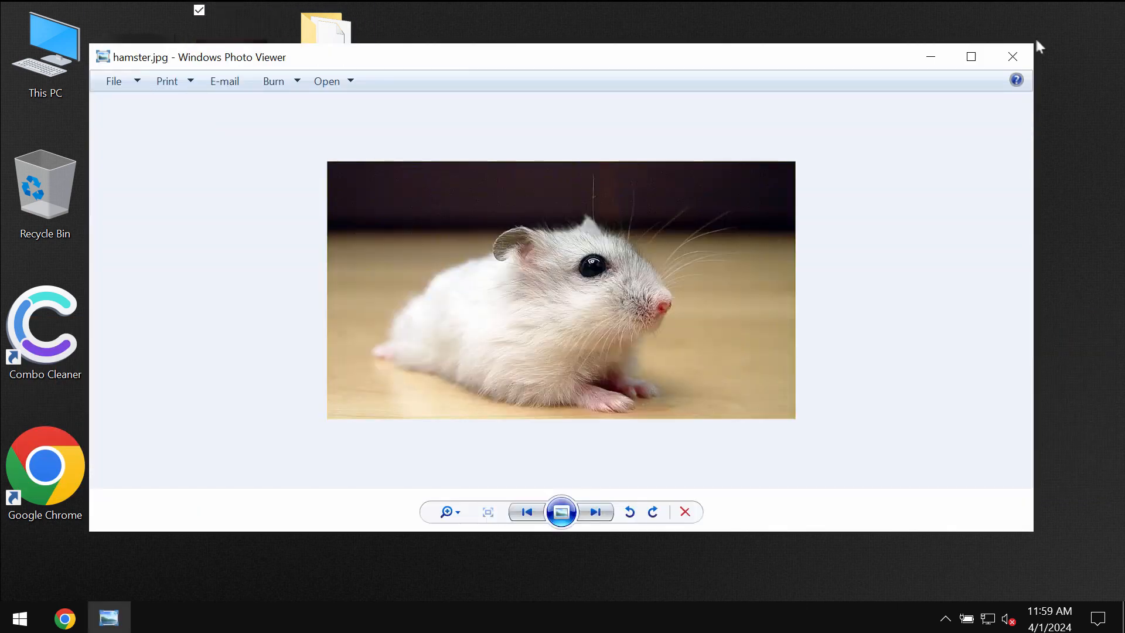
pyautogui.click(1013, 57)
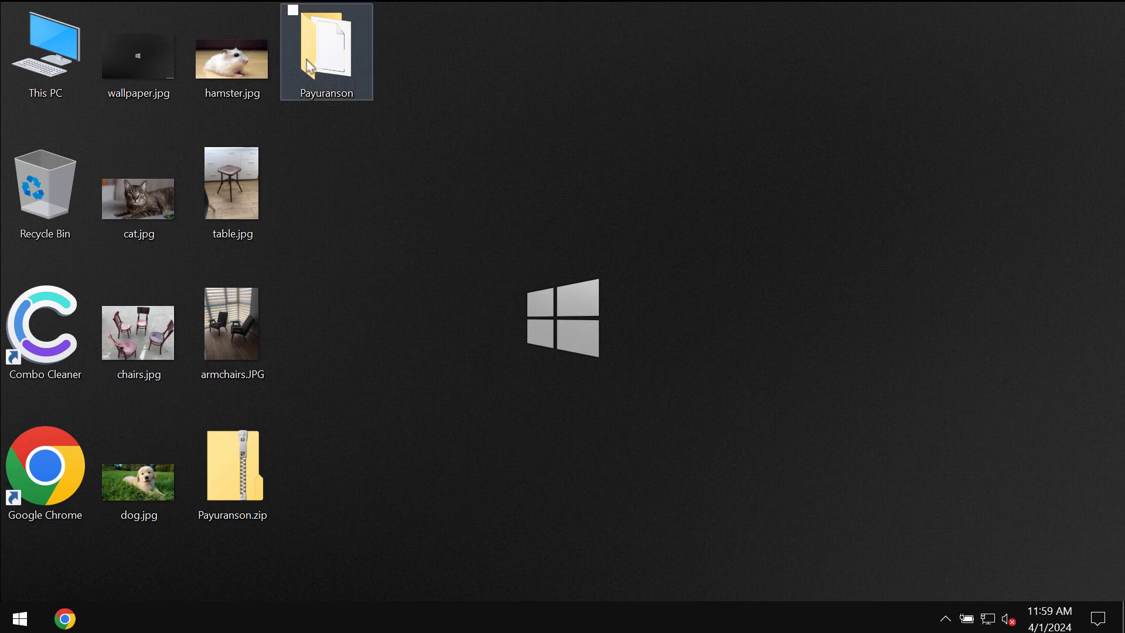
pyautogui.doubleClick(137, 55)
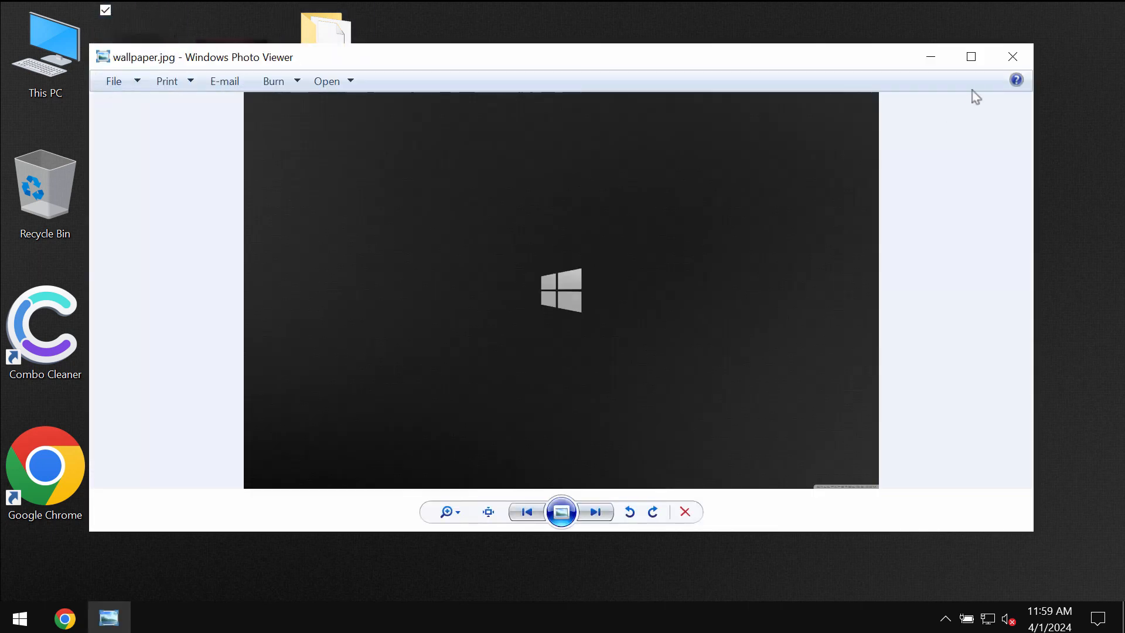
pyautogui.click(1013, 57)
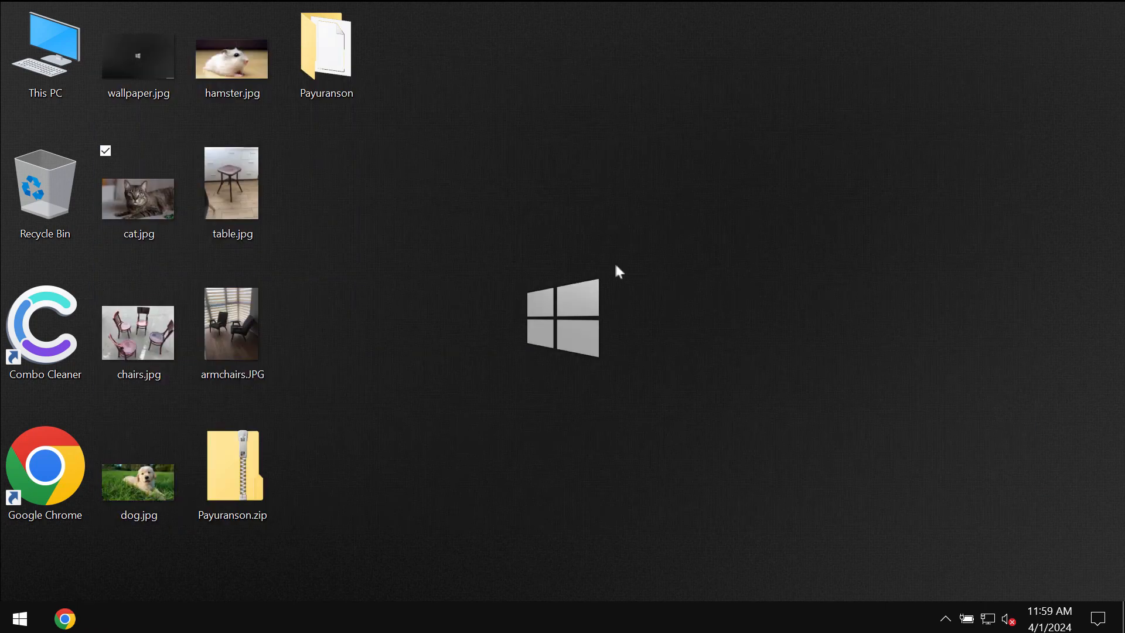
pyautogui.doubleClick(138, 324)
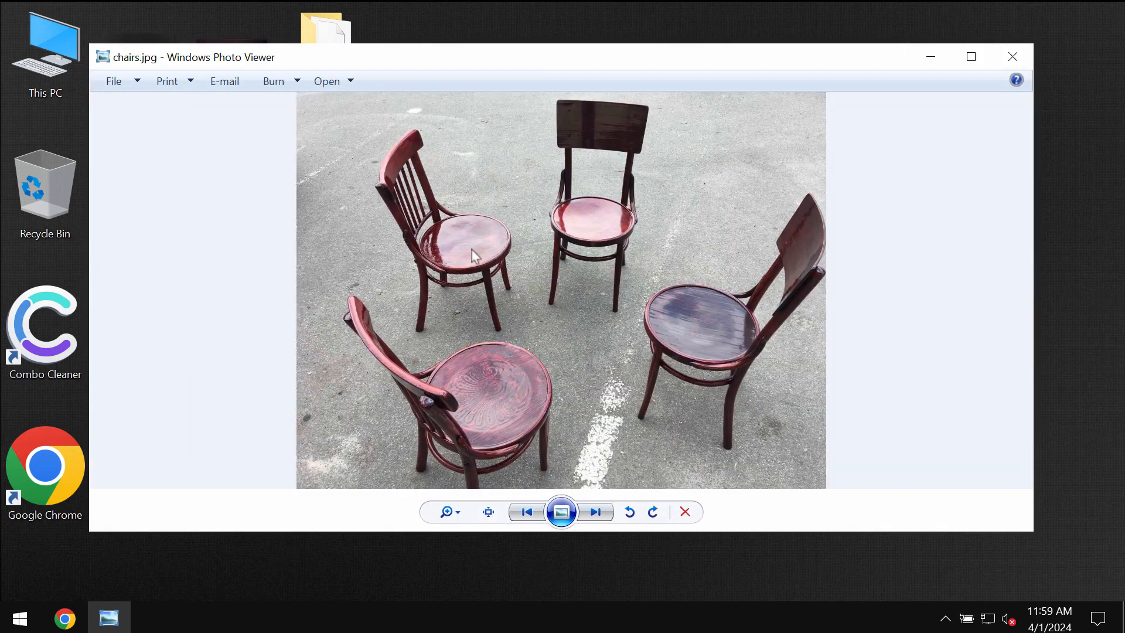
pyautogui.click(1012, 57)
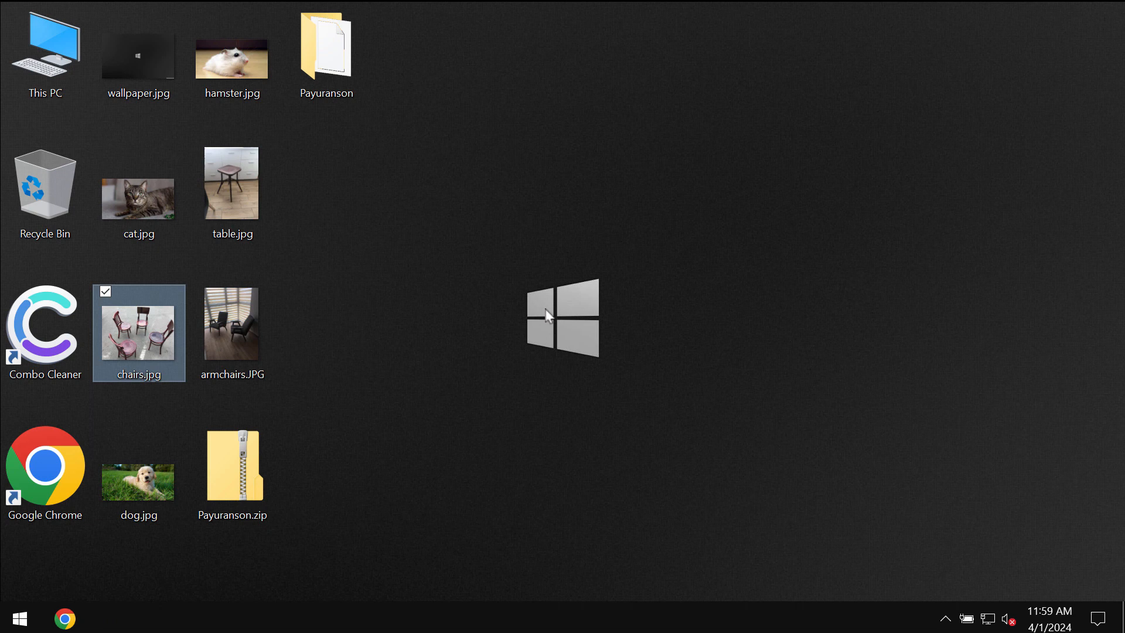
pyautogui.doubleClick(326, 40)
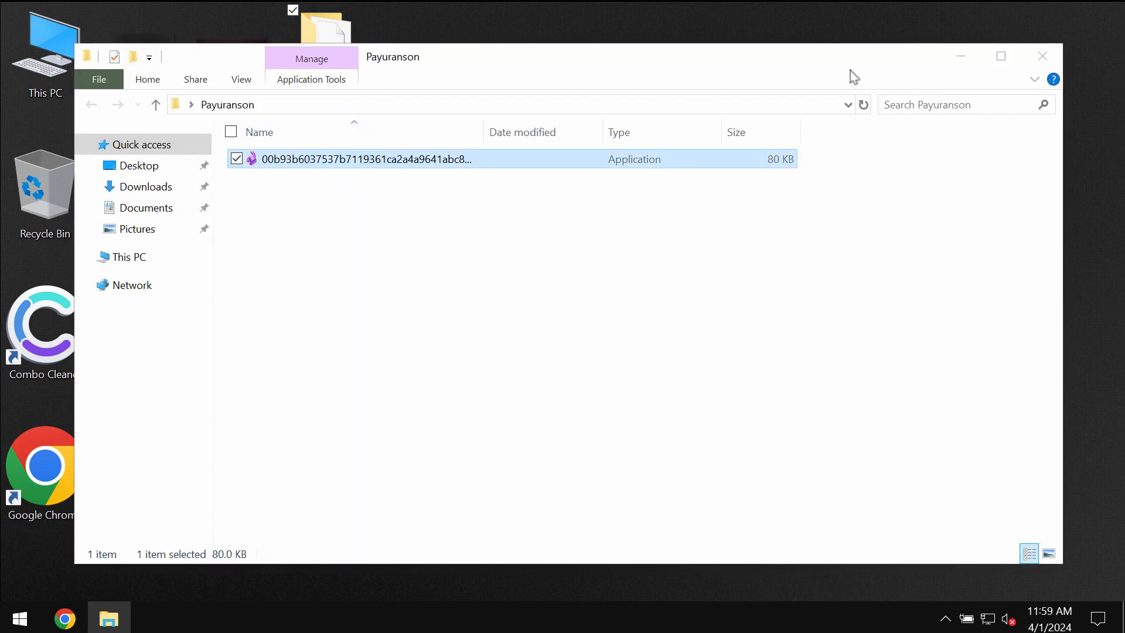
# Close the Payuranson folder window, leaving the desktop with its photos and archive
pyautogui.click(1041, 56)
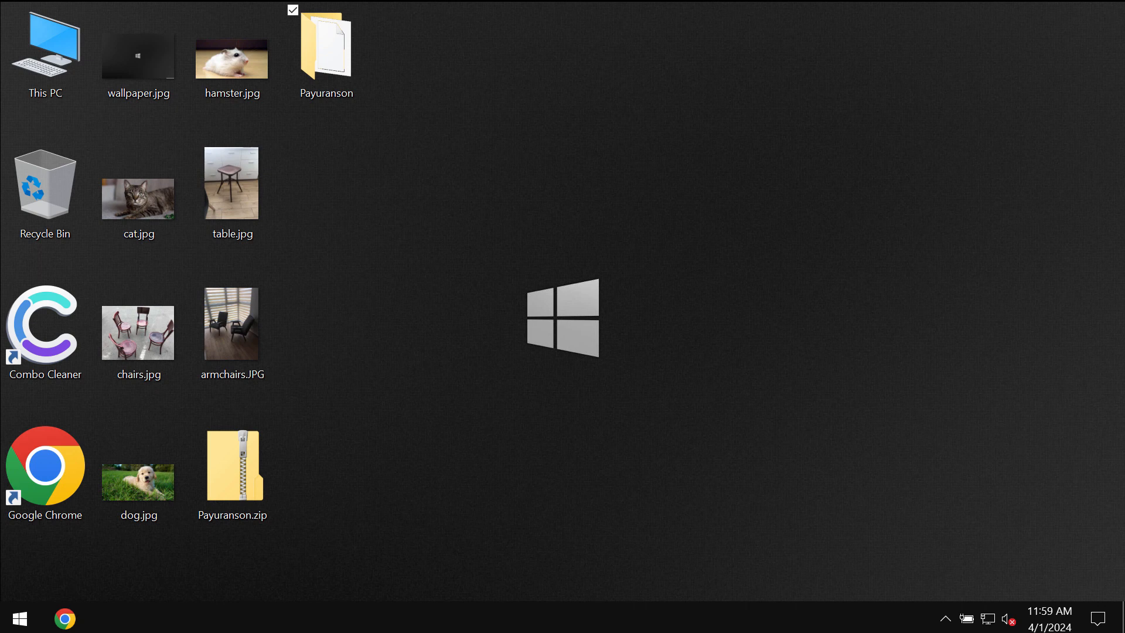
pyautogui.moveTo(803, 30)
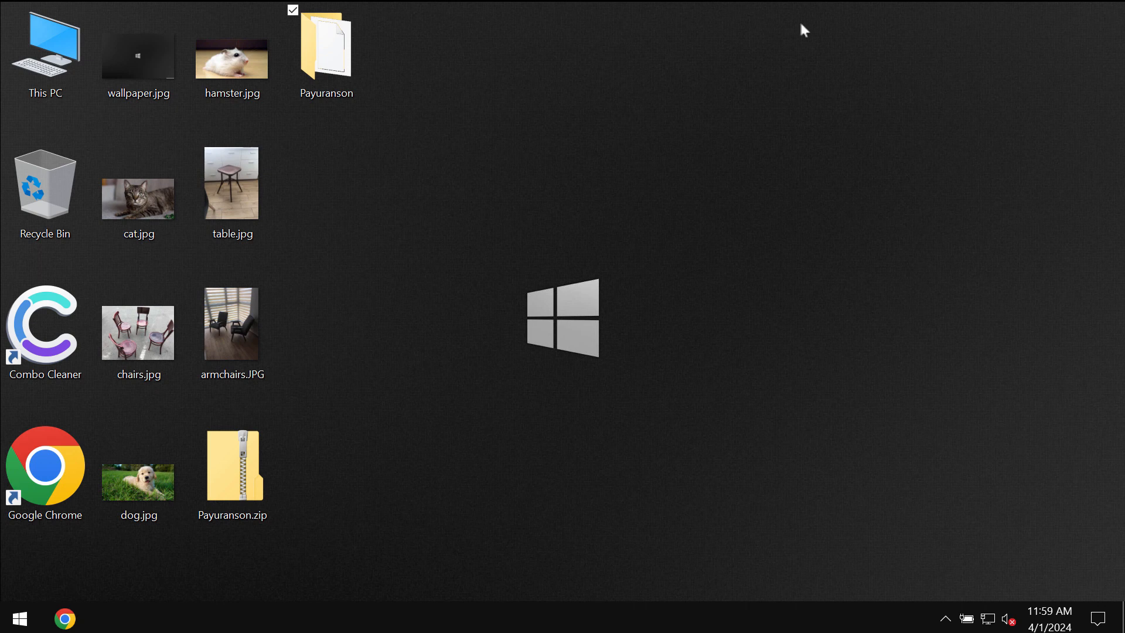
pyautogui.click(326, 52)
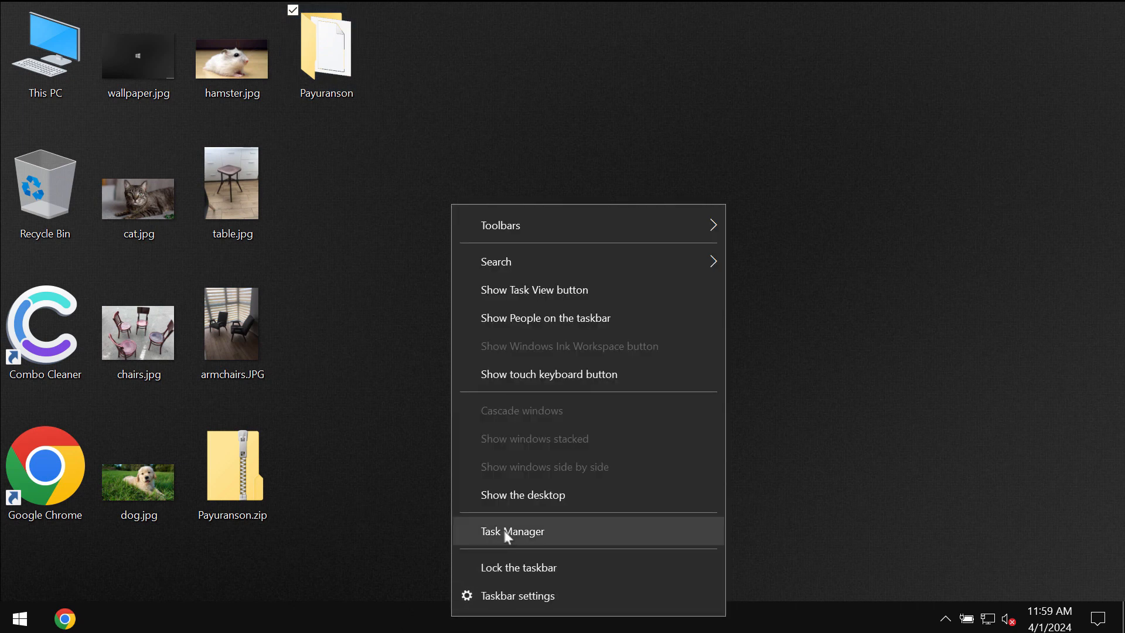
pyautogui.click(513, 531)
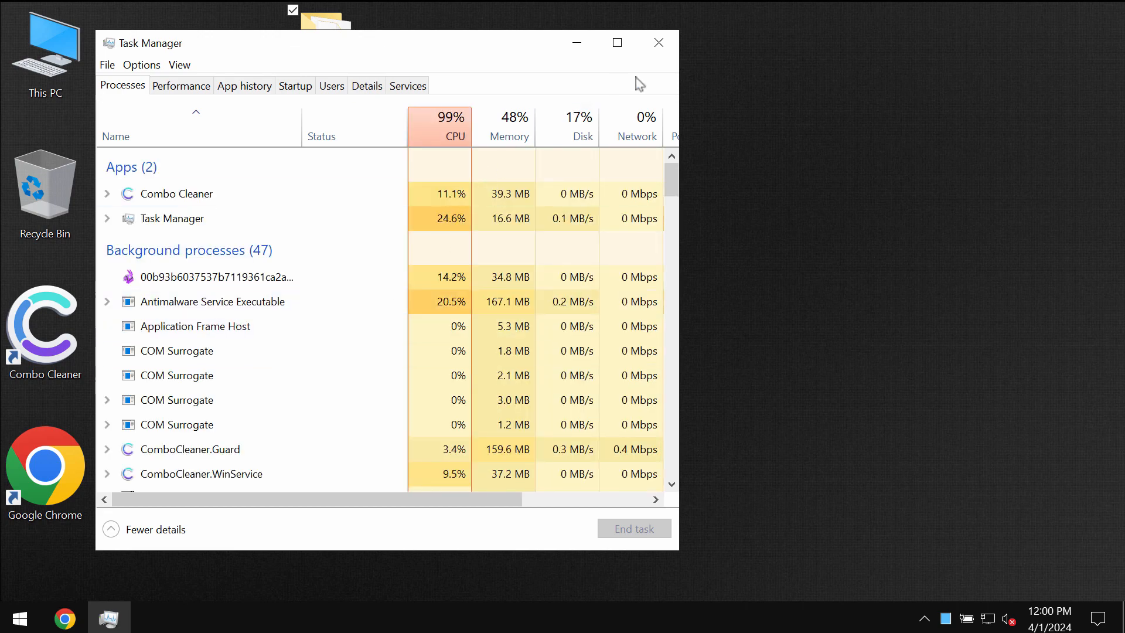
pyautogui.click(657, 42)
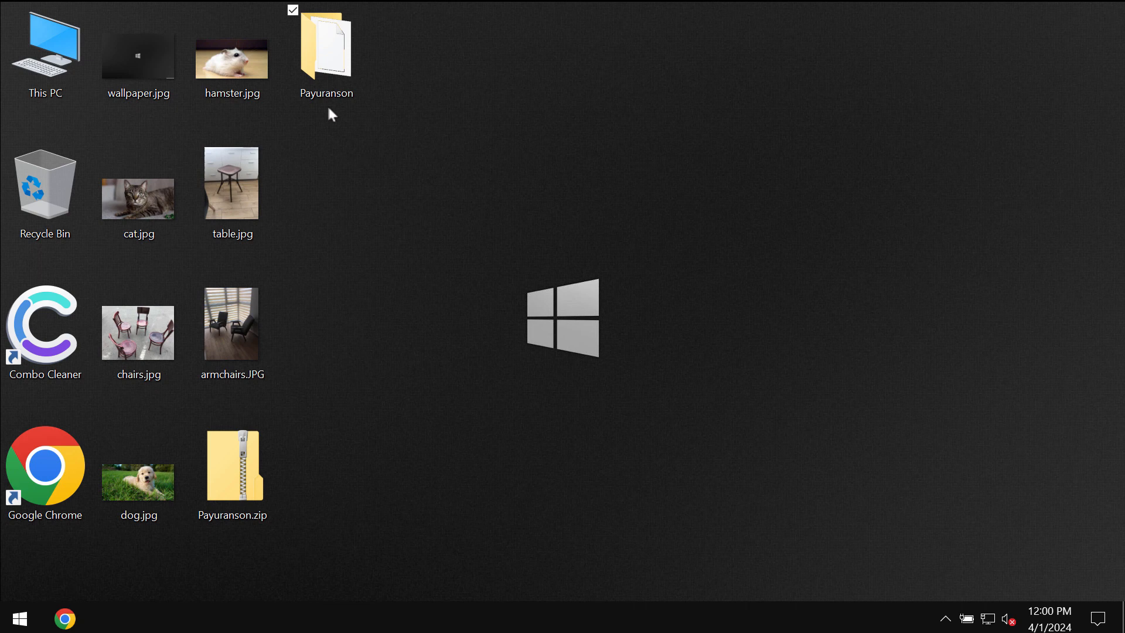
pyautogui.moveTo(391, 112)
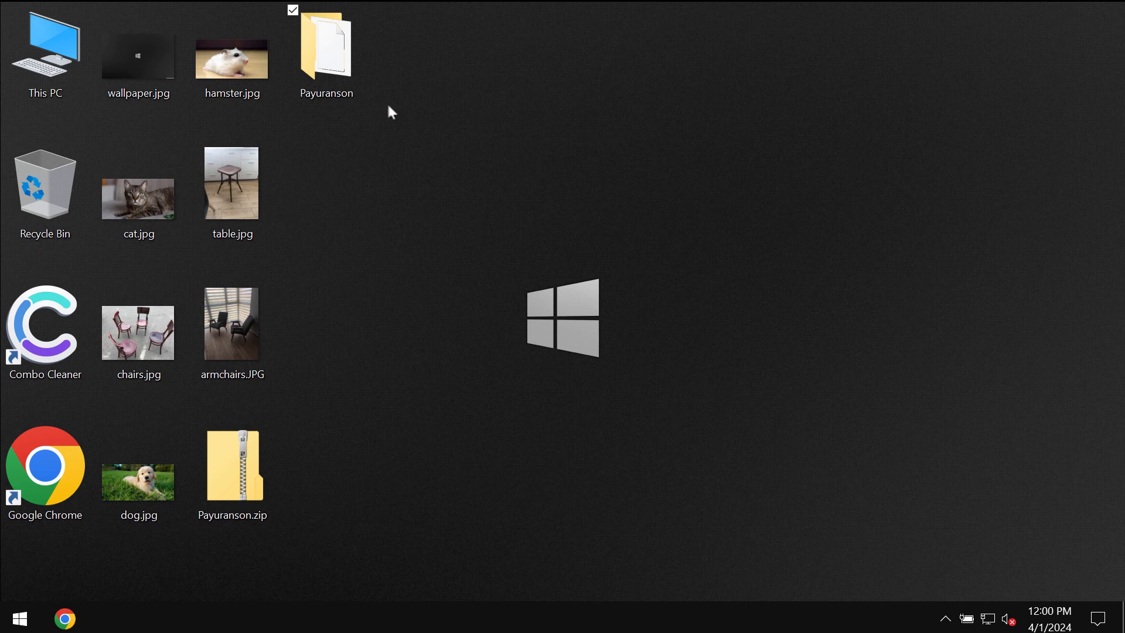
pyautogui.moveTo(433, 88)
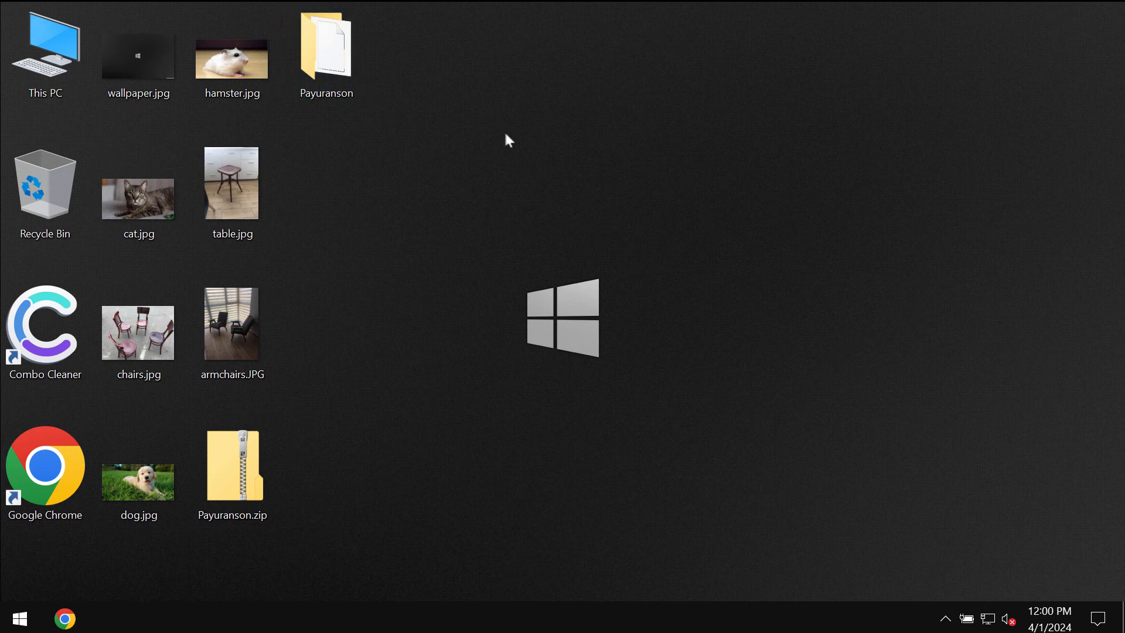
pyautogui.moveTo(412, 149)
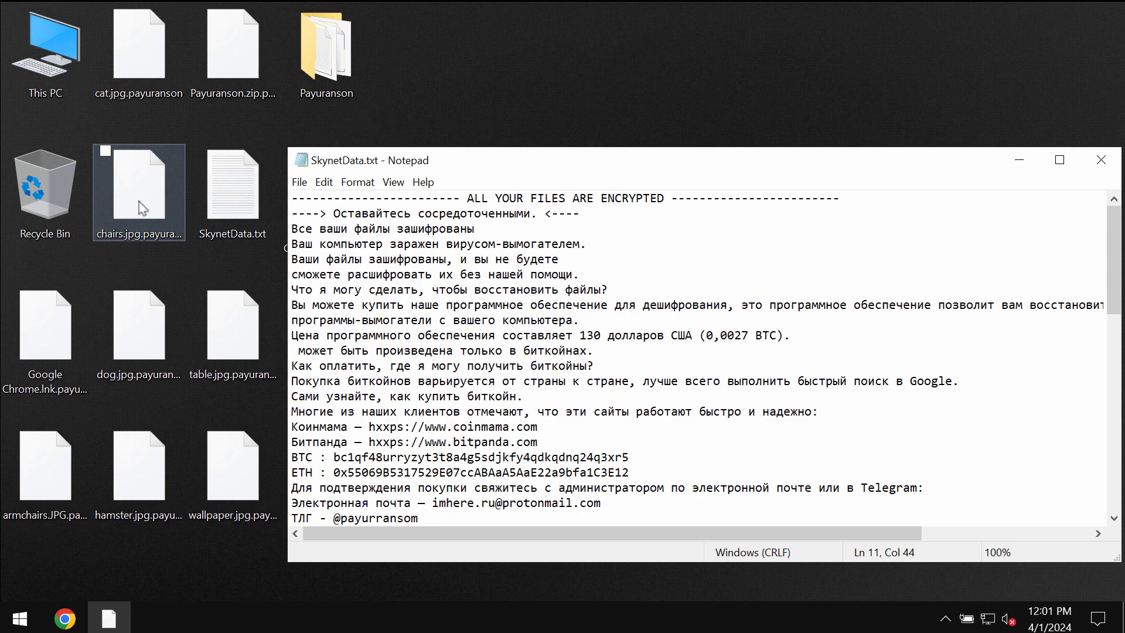
pyautogui.click(139, 186)
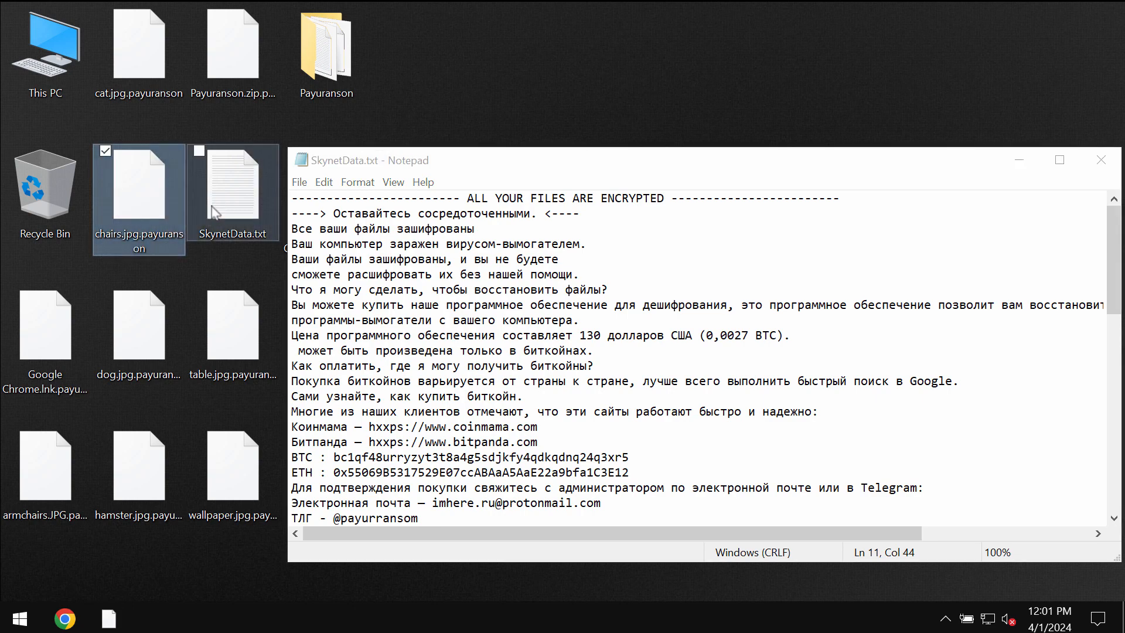
pyautogui.doubleClick(138, 190)
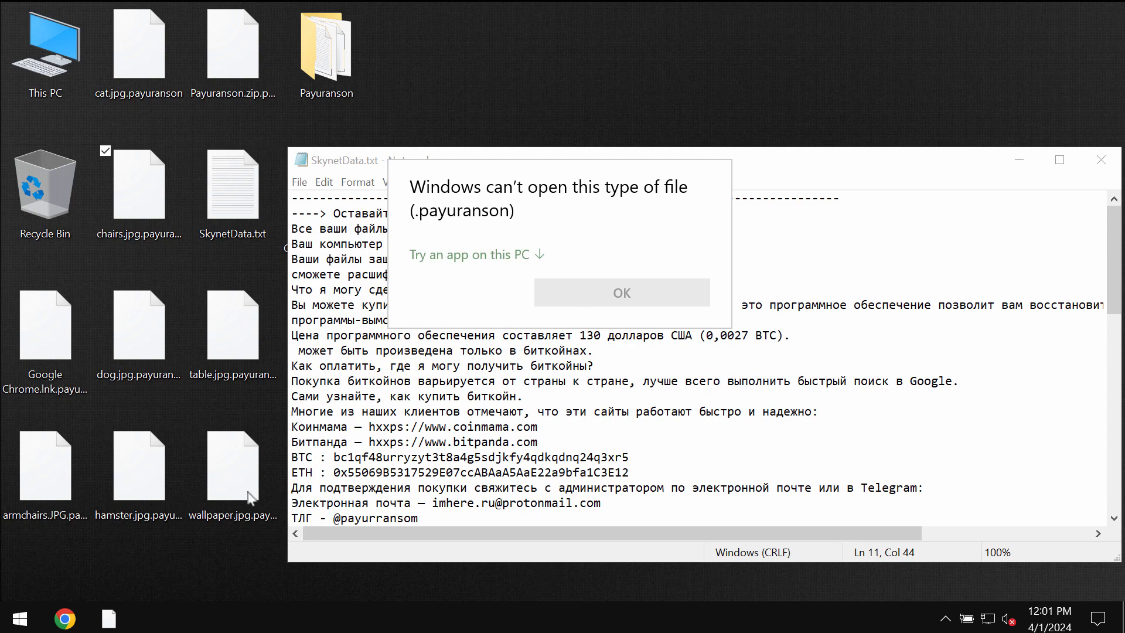
pyautogui.click(621, 292)
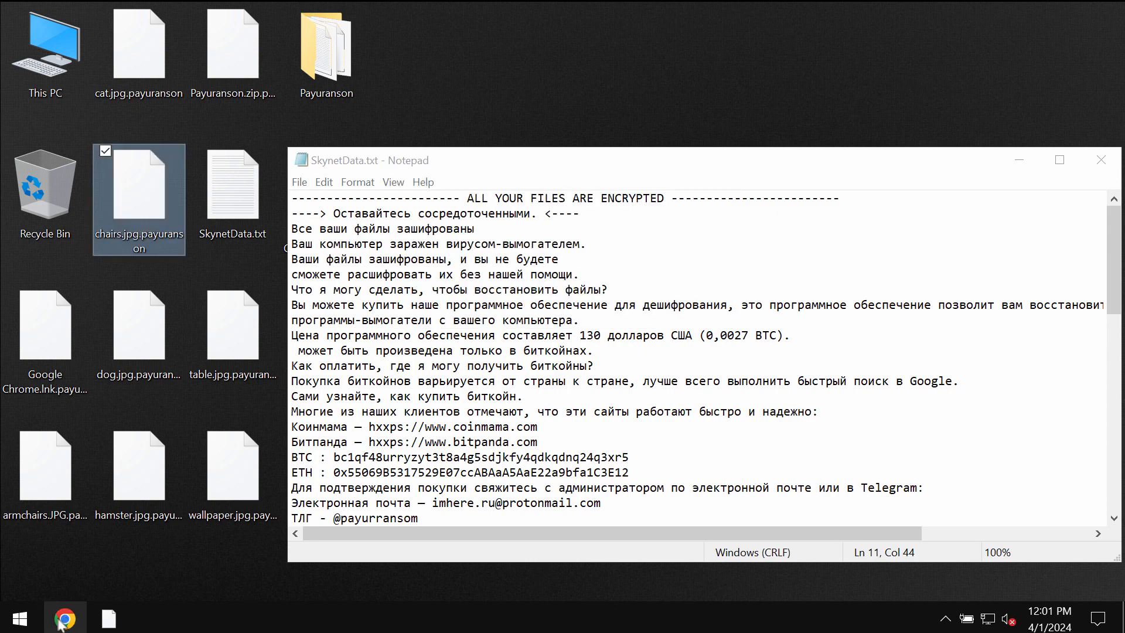
pyautogui.click(45, 42)
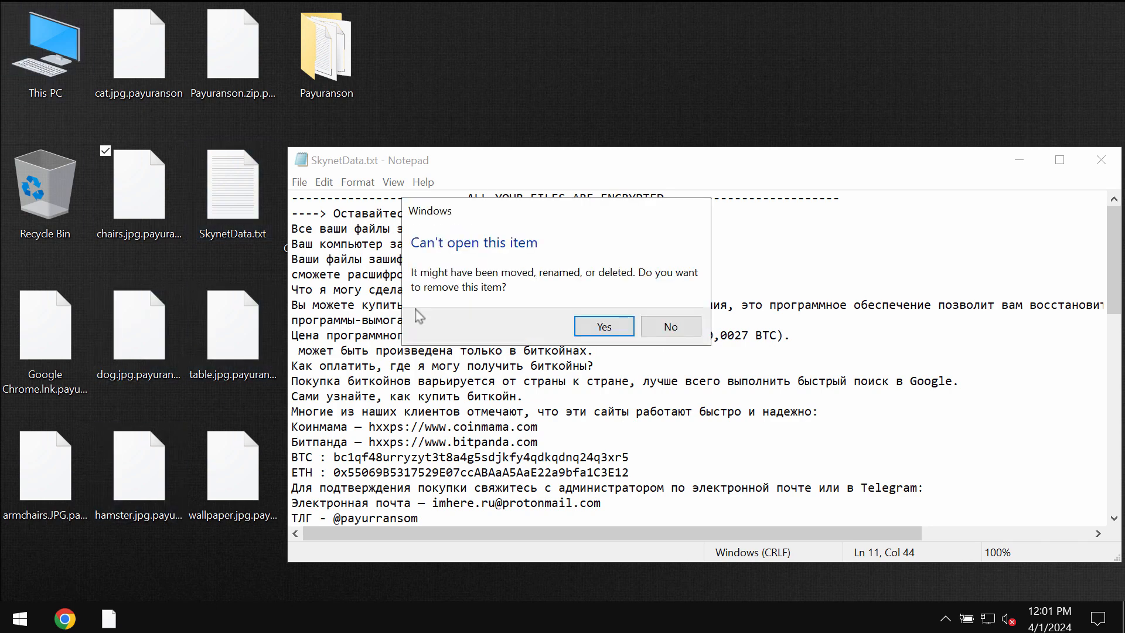
pyautogui.click(603, 325)
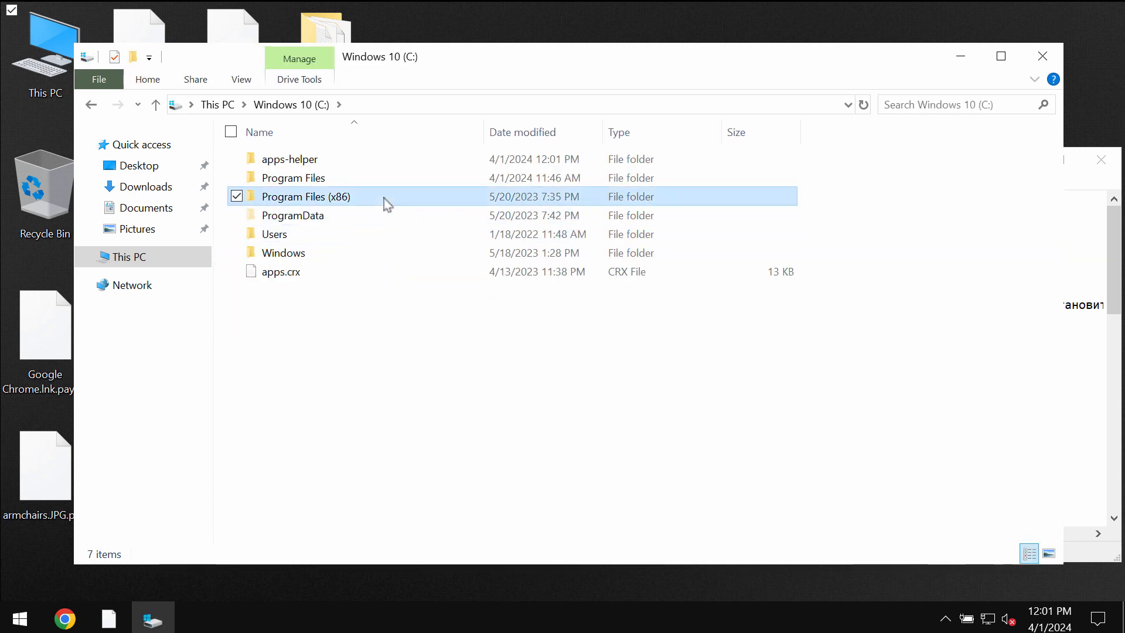
# Launch iexplore.exe from Program Files (x86) > Internet Explorer
pyautogui.doubleClick(306, 196)
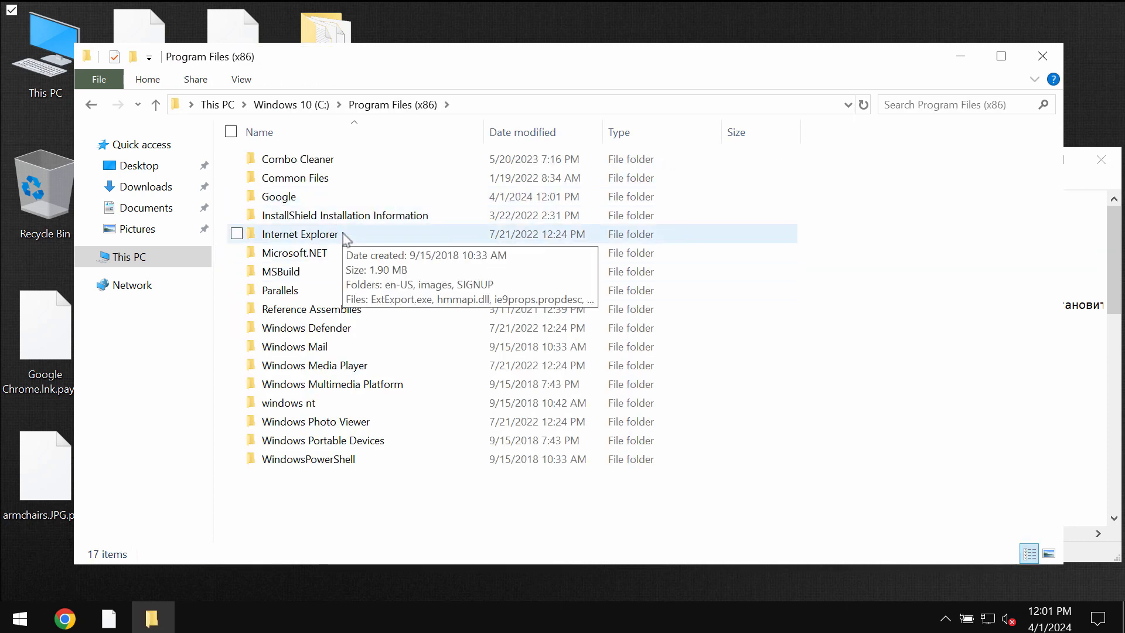
pyautogui.doubleClick(299, 234)
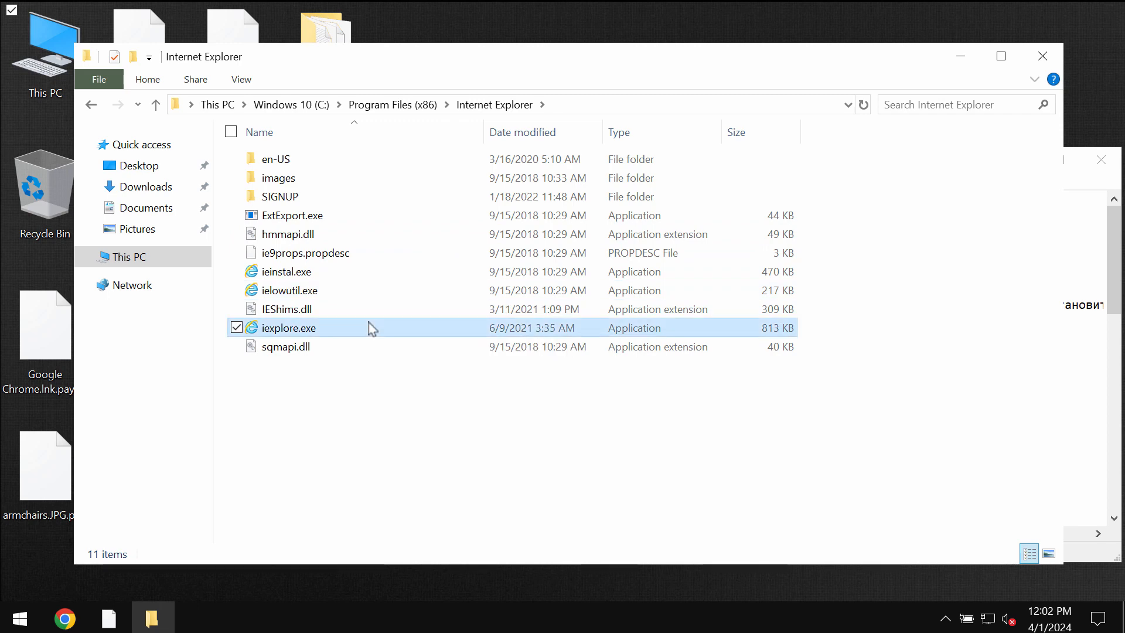
pyautogui.click(290, 328)
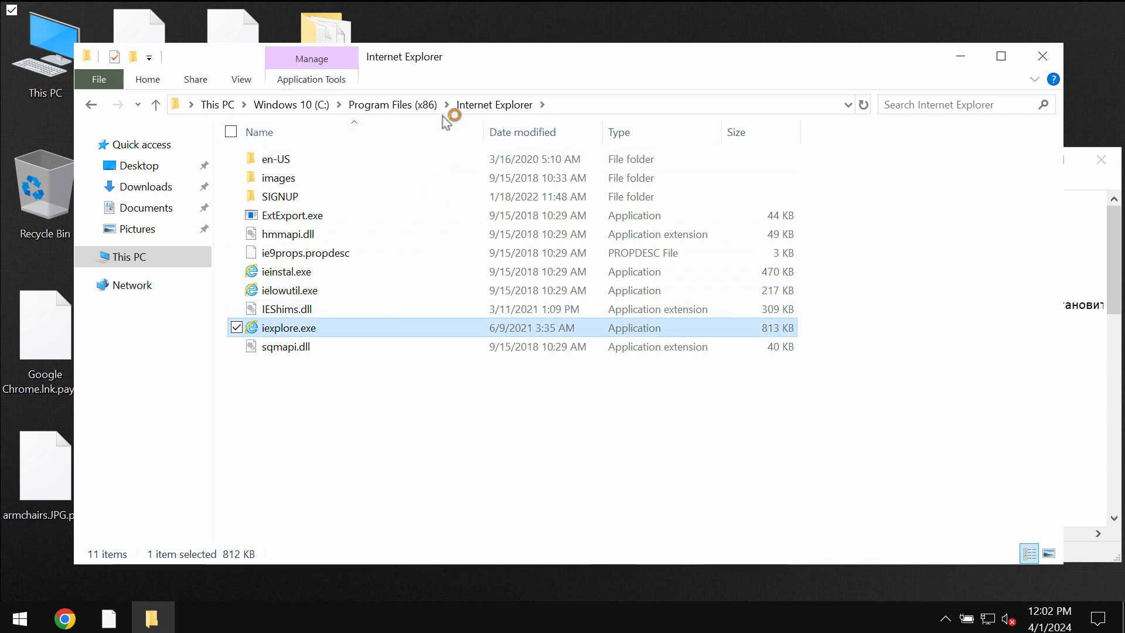
pyautogui.doubleClick(289, 327)
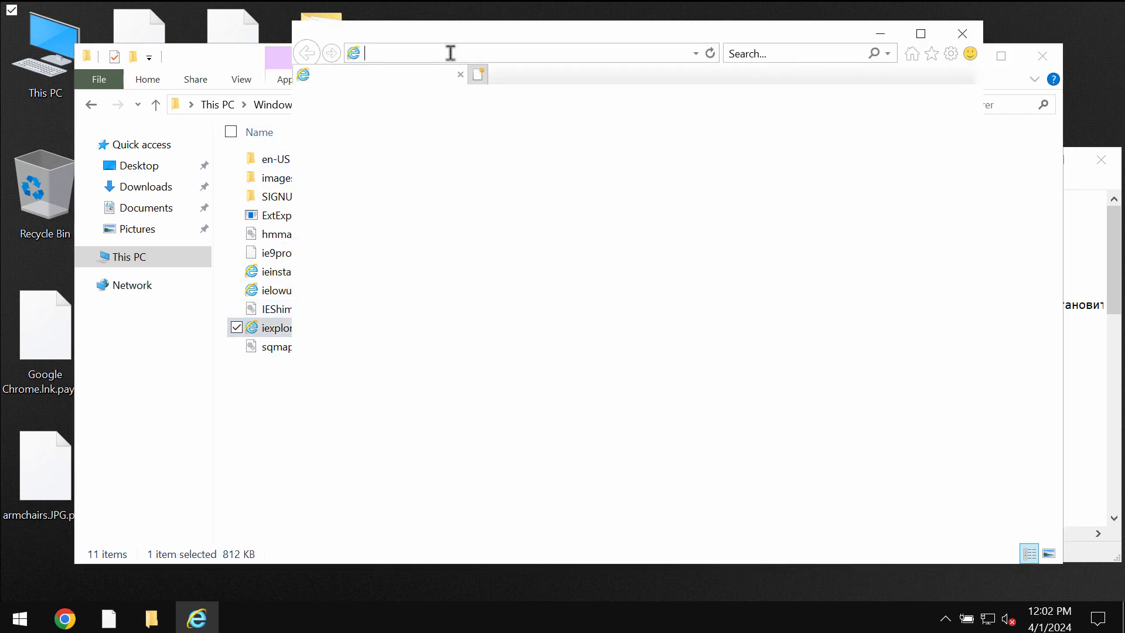
# Type 'ombo' to begin entering the Combo Cleaner address in Internet Explorer
pyautogui.write('ombo')
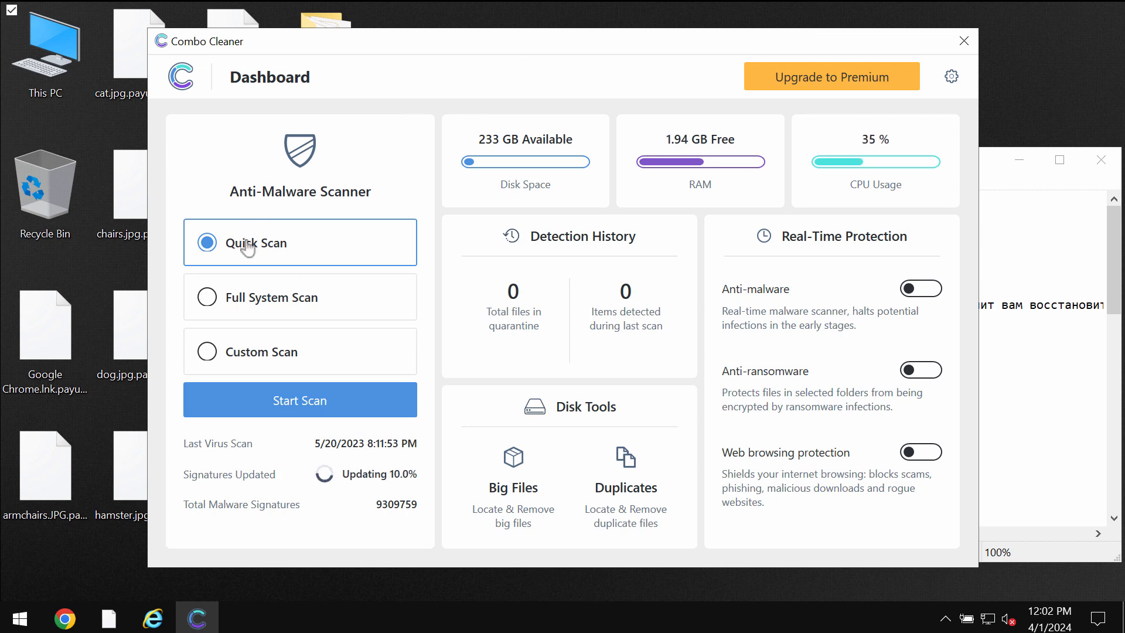
# Start a Quick Scan from the Combo Cleaner Dashboard
pyautogui.click(300, 400)
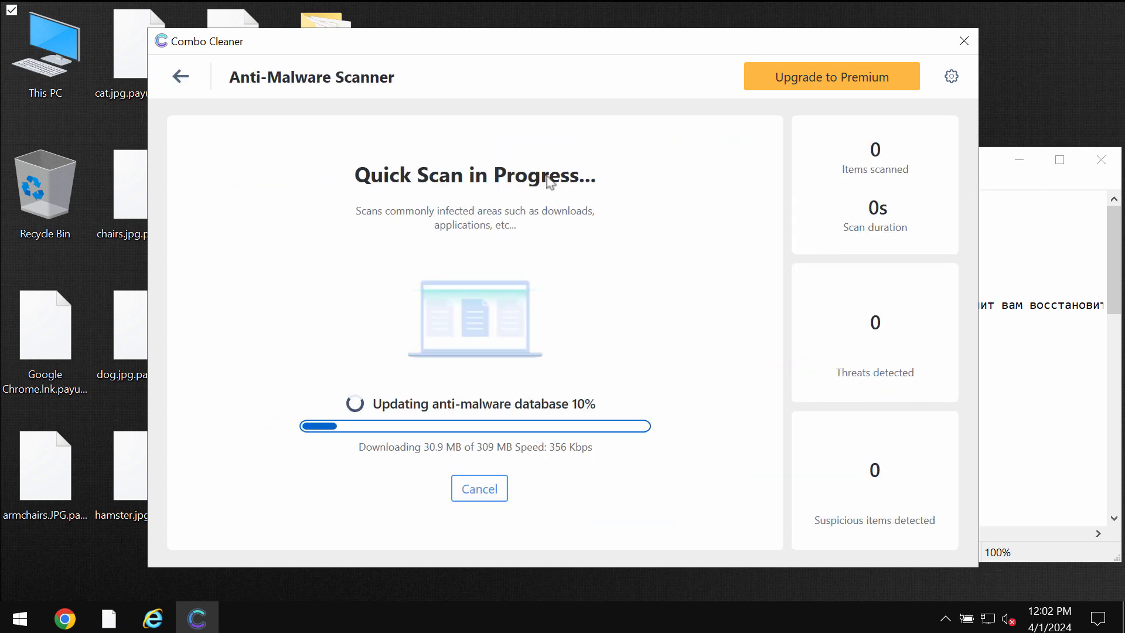
pyautogui.moveTo(467, 433)
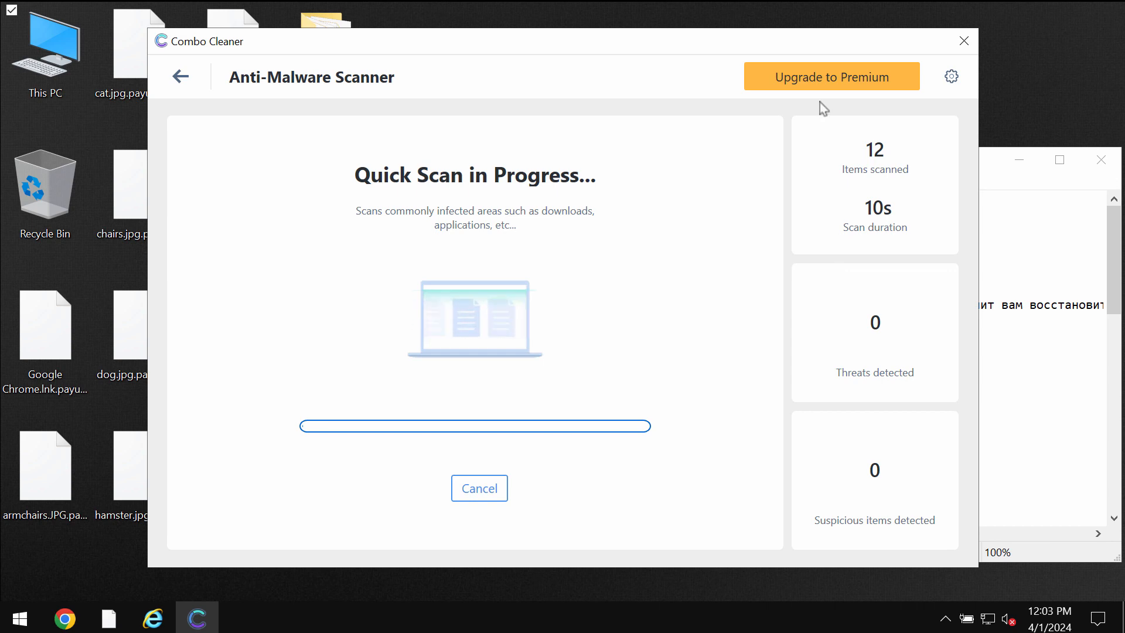
# Open Settings on the Anti-Ransomware tab, showing no protected folders or trusted programs
pyautogui.click(950, 76)
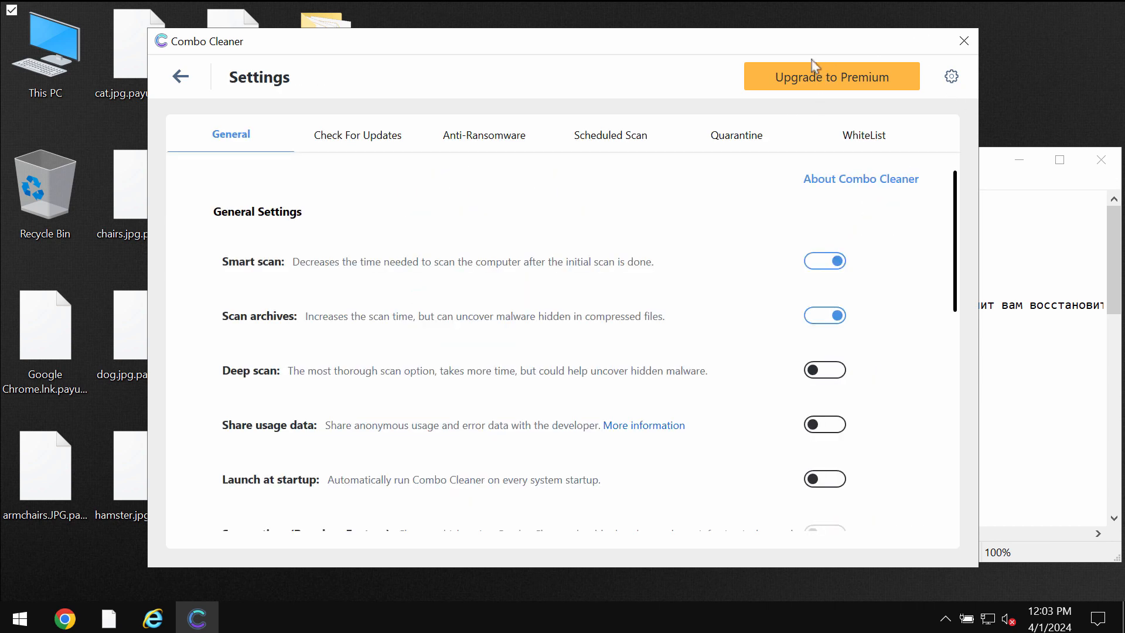
pyautogui.click(484, 135)
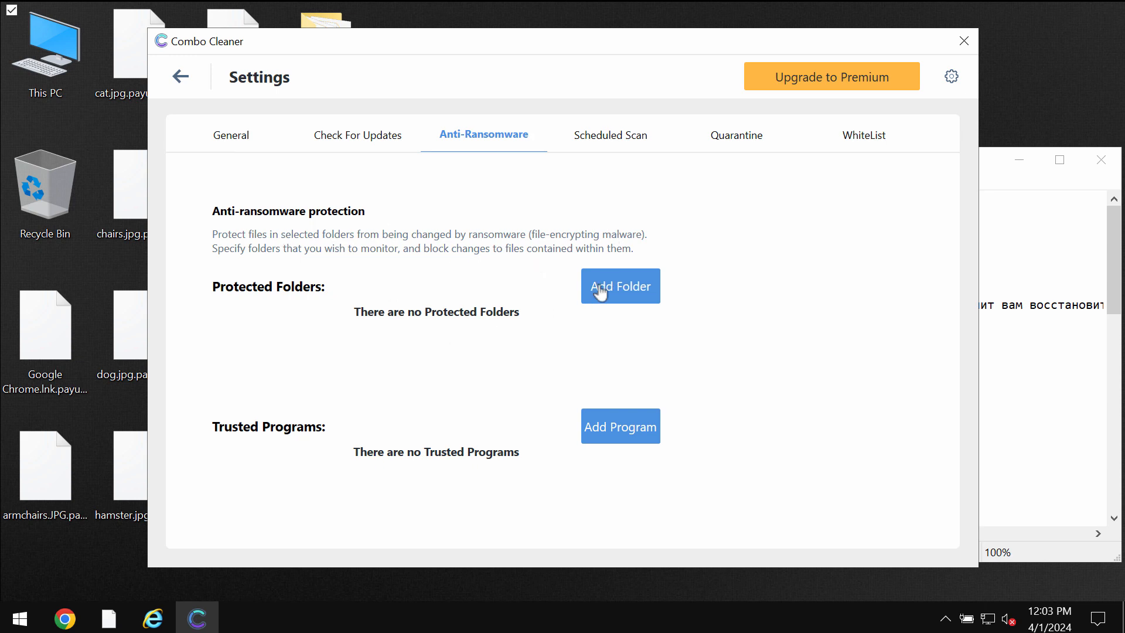
pyautogui.moveTo(598, 265)
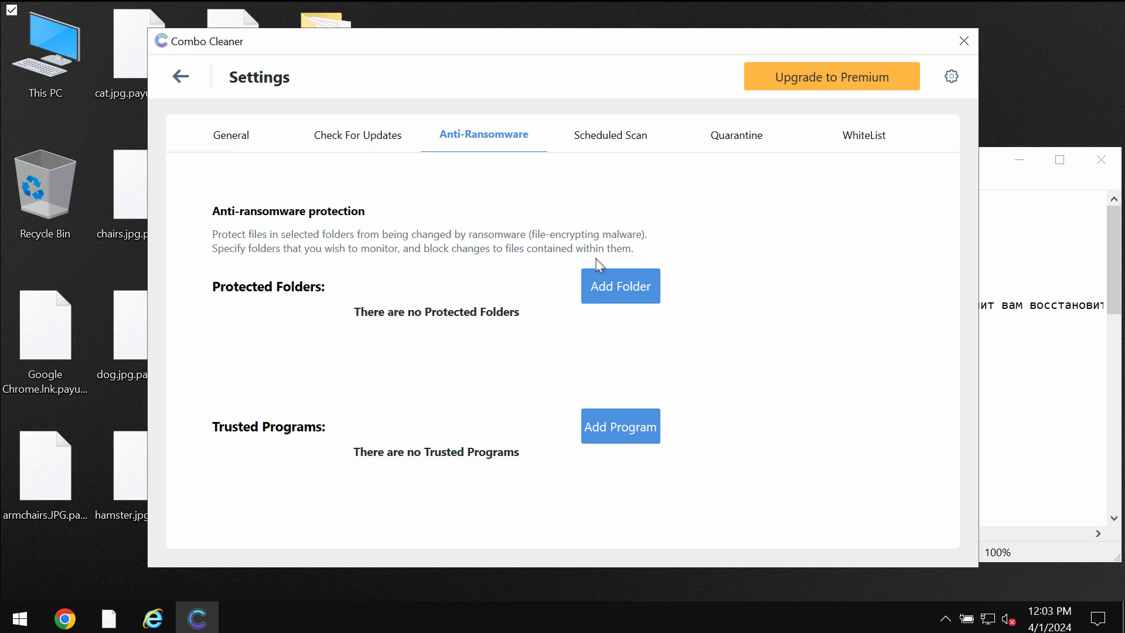
pyautogui.moveTo(609, 302)
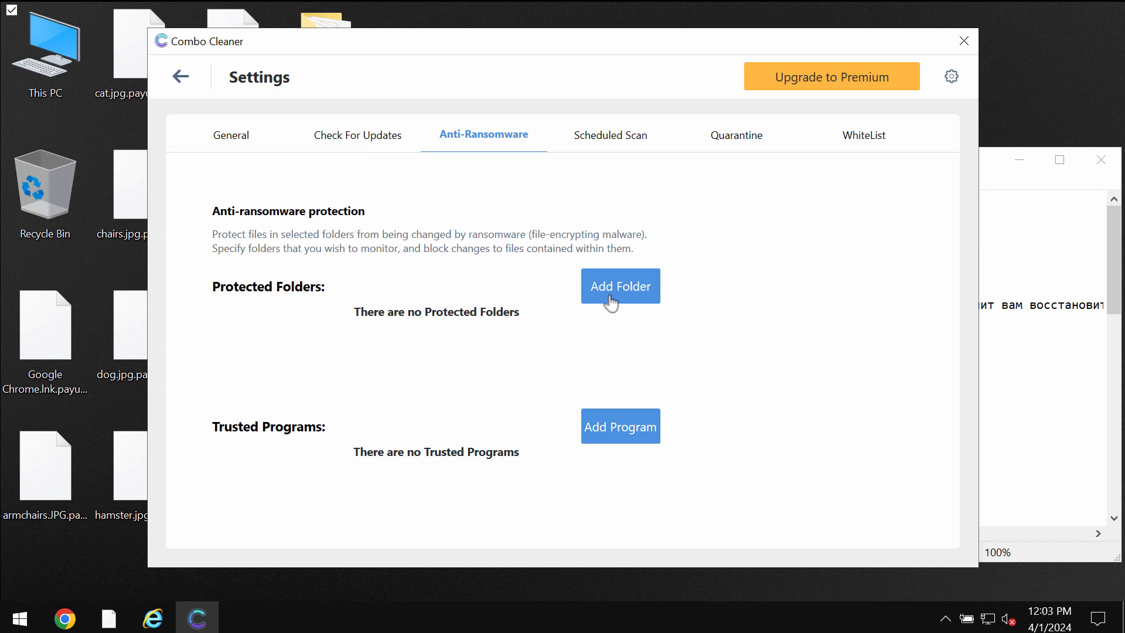
pyautogui.moveTo(498, 191)
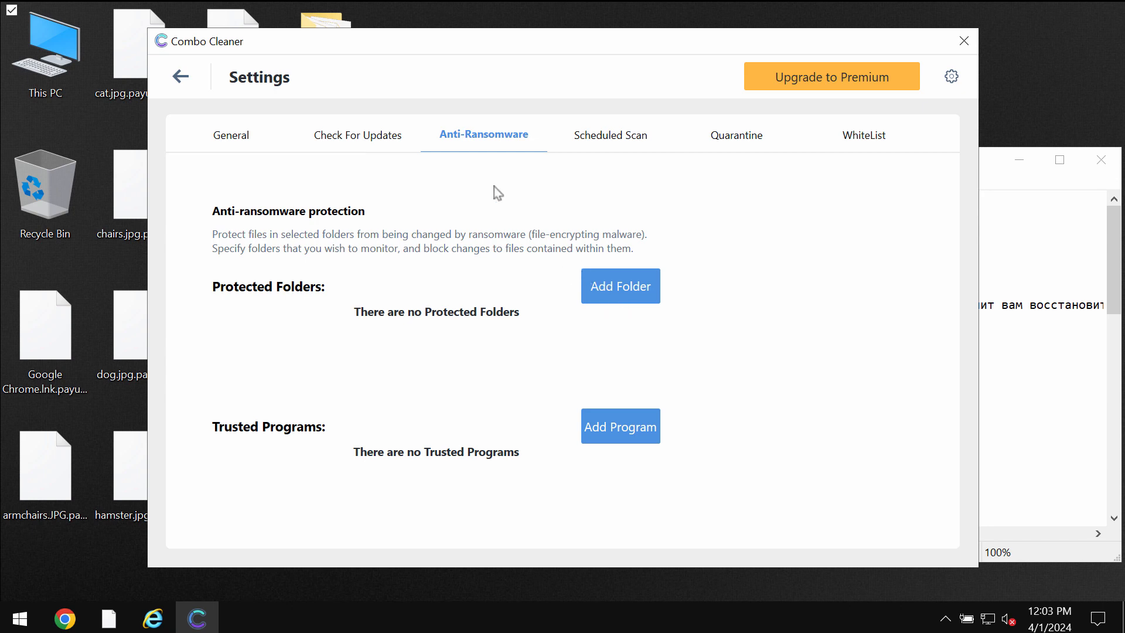
pyautogui.moveTo(518, 159)
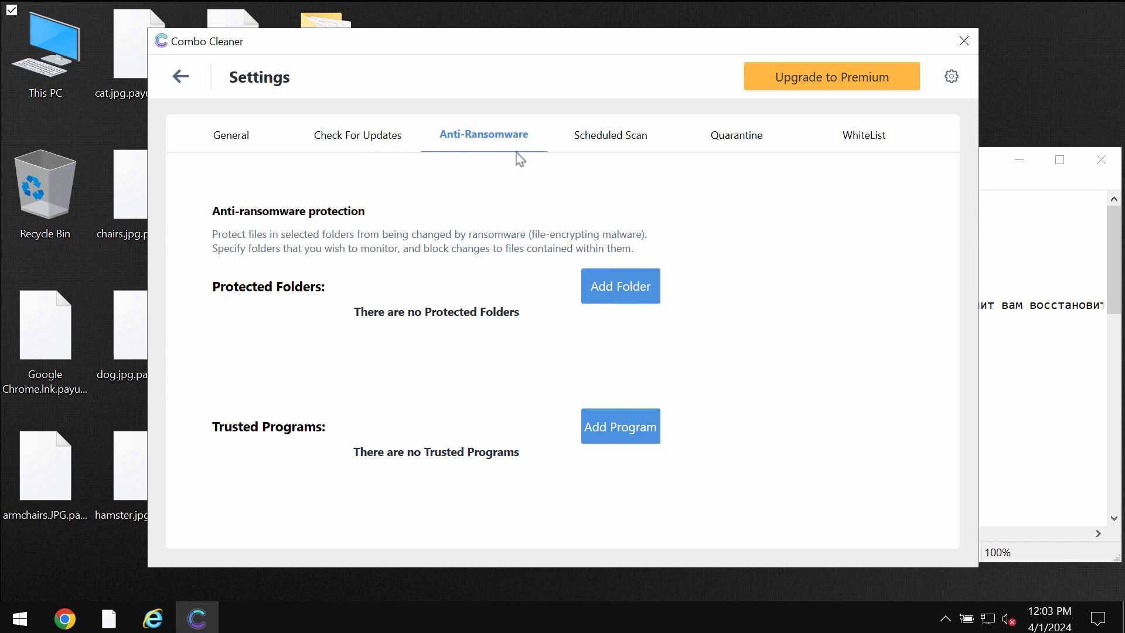
pyautogui.moveTo(441, 133)
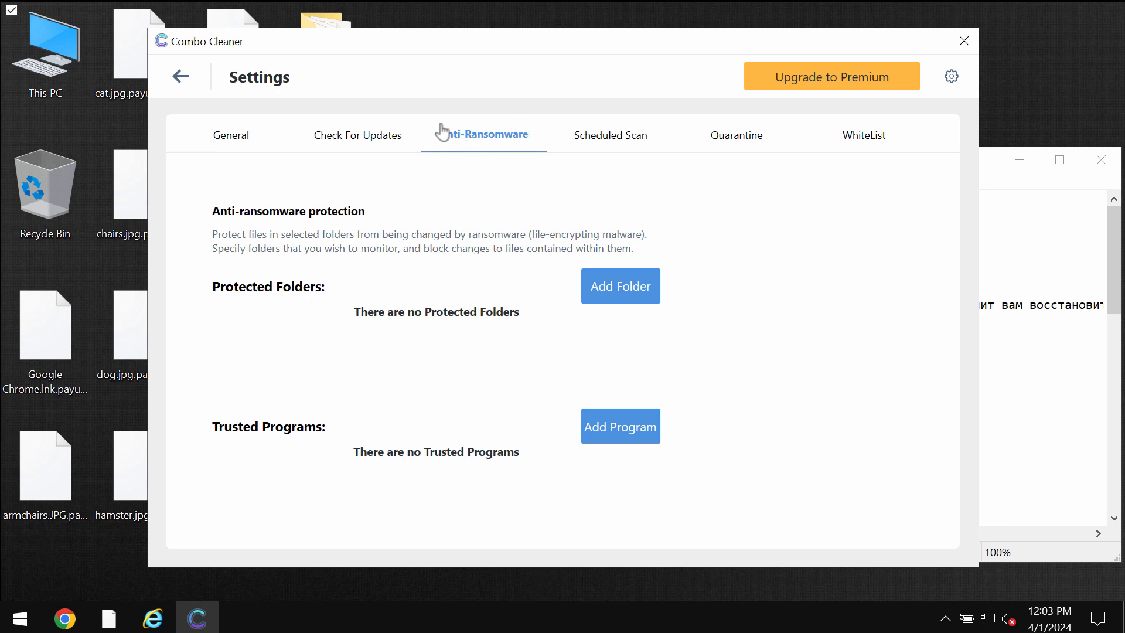
# Check the running quick scan's 10 suspicious items, then open the premium upgrade offer
pyautogui.click(181, 76)
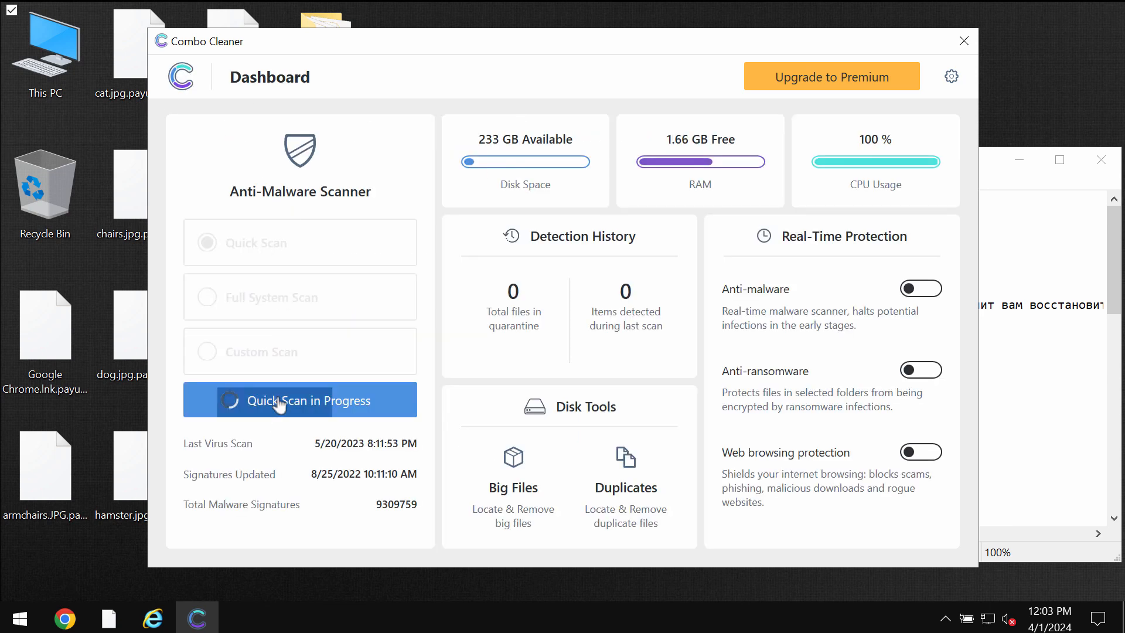
pyautogui.click(299, 400)
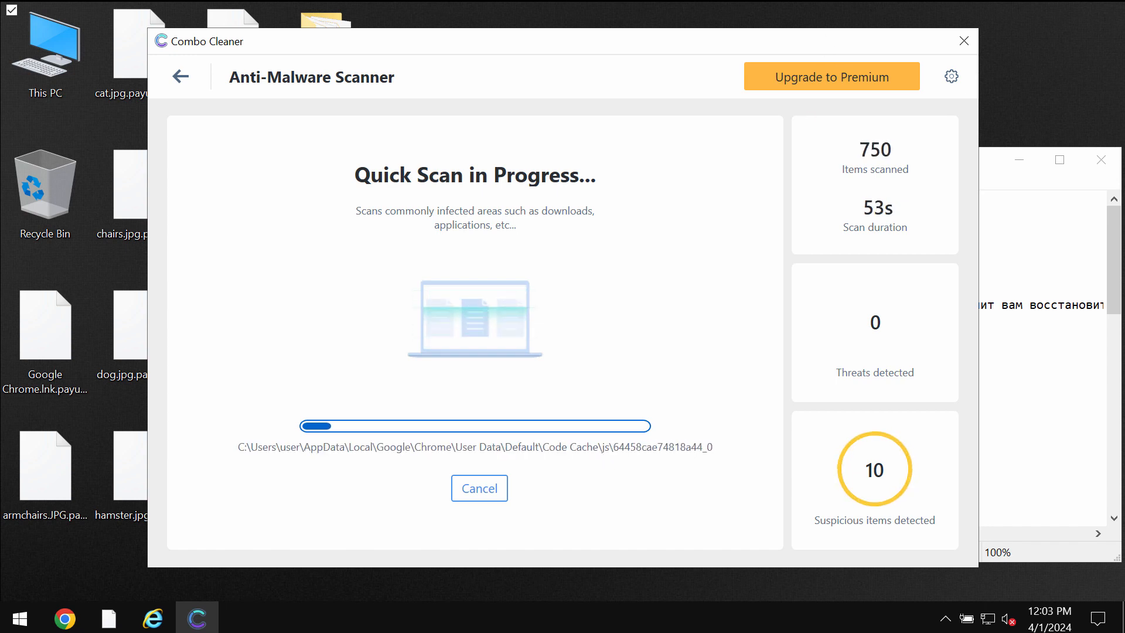
pyautogui.click(831, 76)
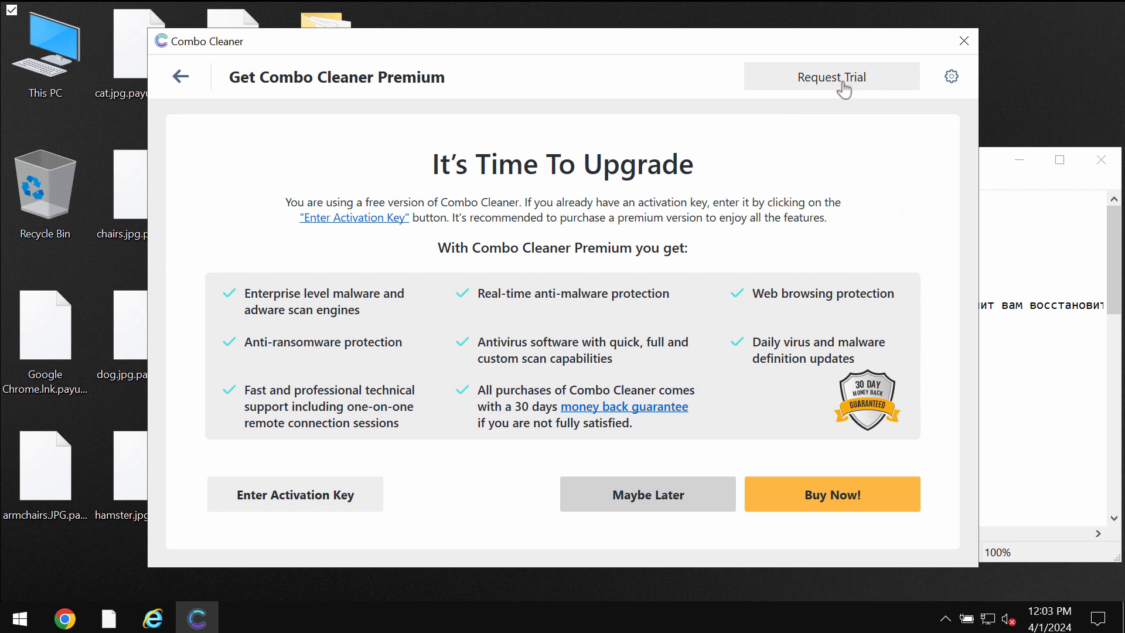
pyautogui.moveTo(790, 73)
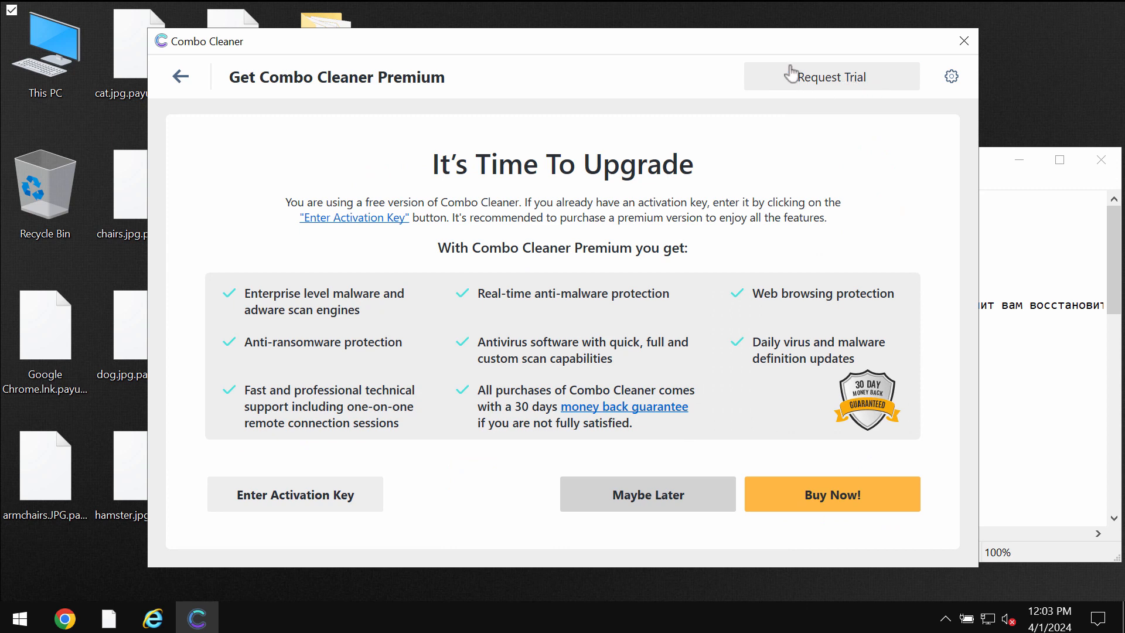
pyautogui.moveTo(210, 103)
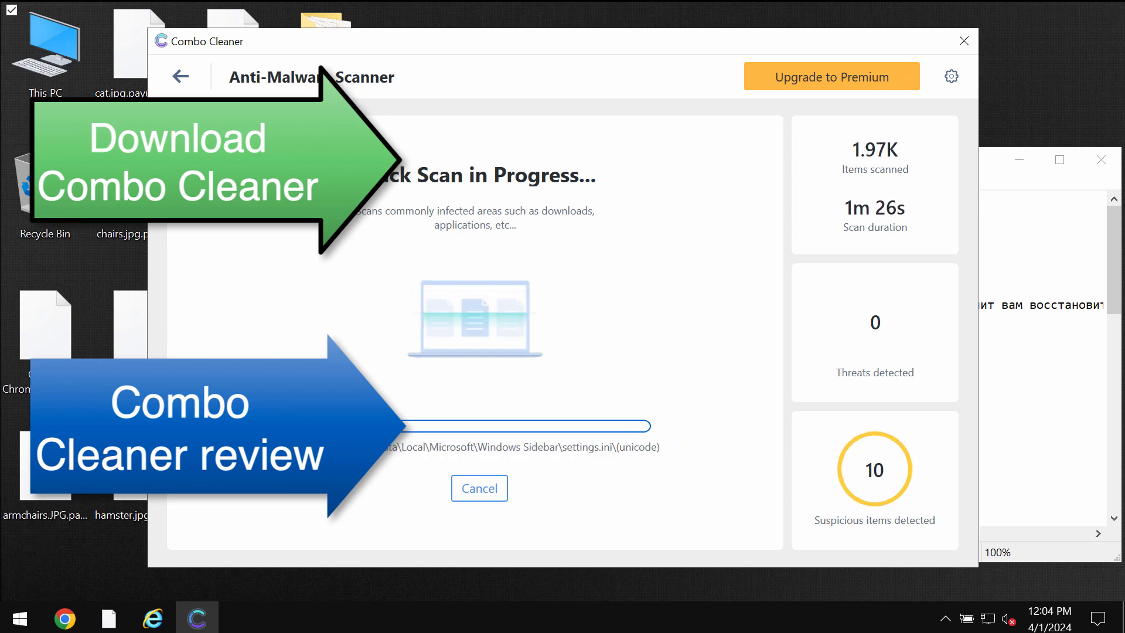
# Reopen the Get Combo Cleaner Premium page from the scan view
pyautogui.click(830, 76)
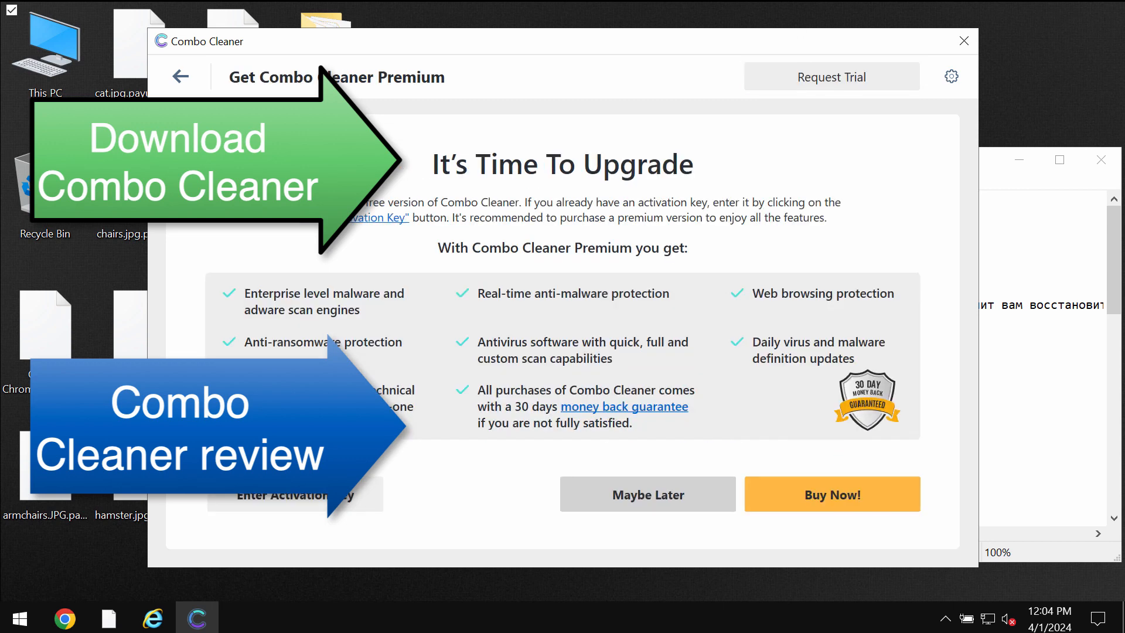